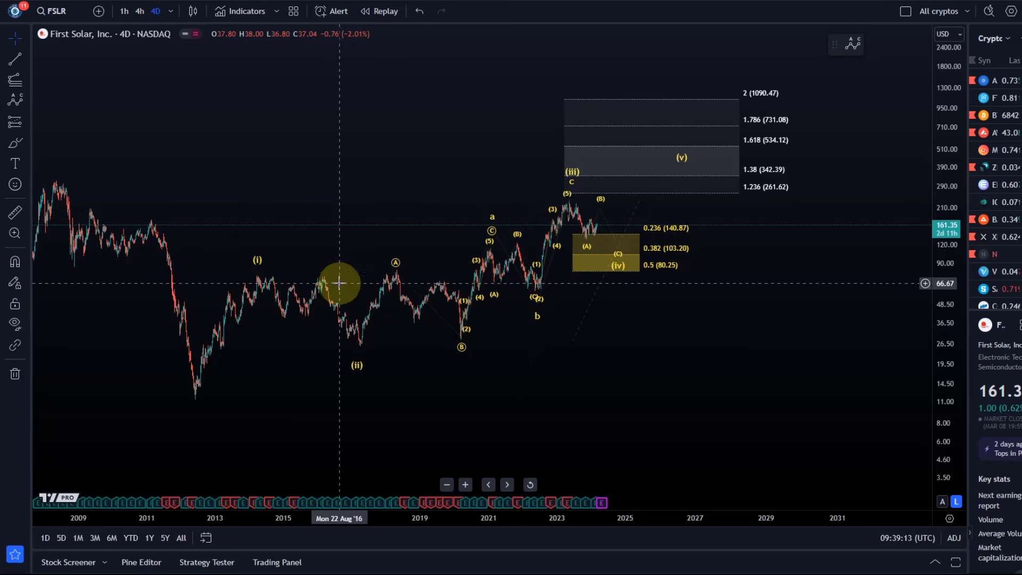
{"action": "mouse_move", "coordinate": [304, 262]}
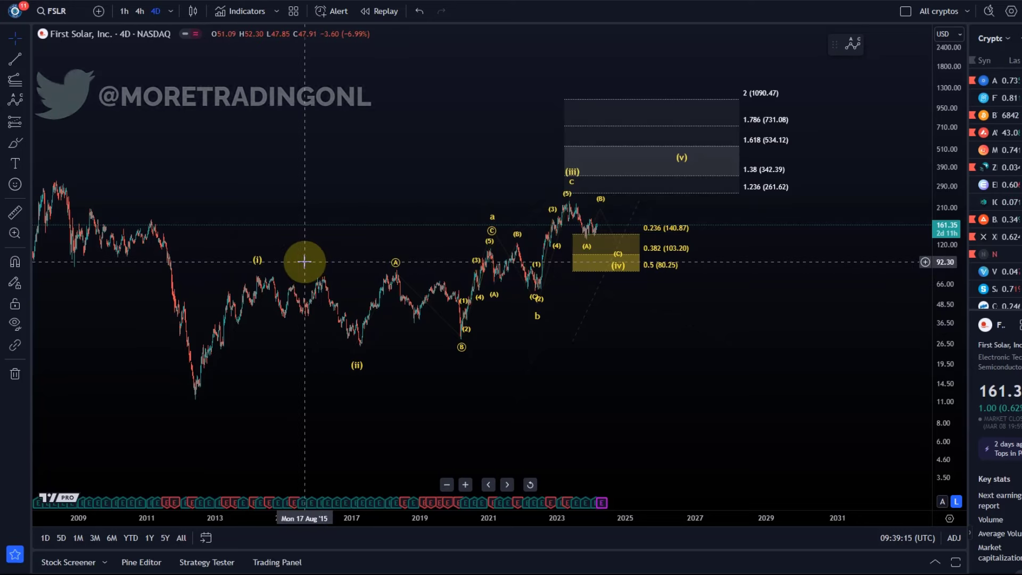
{"action": "mouse_move", "coordinate": [295, 253]}
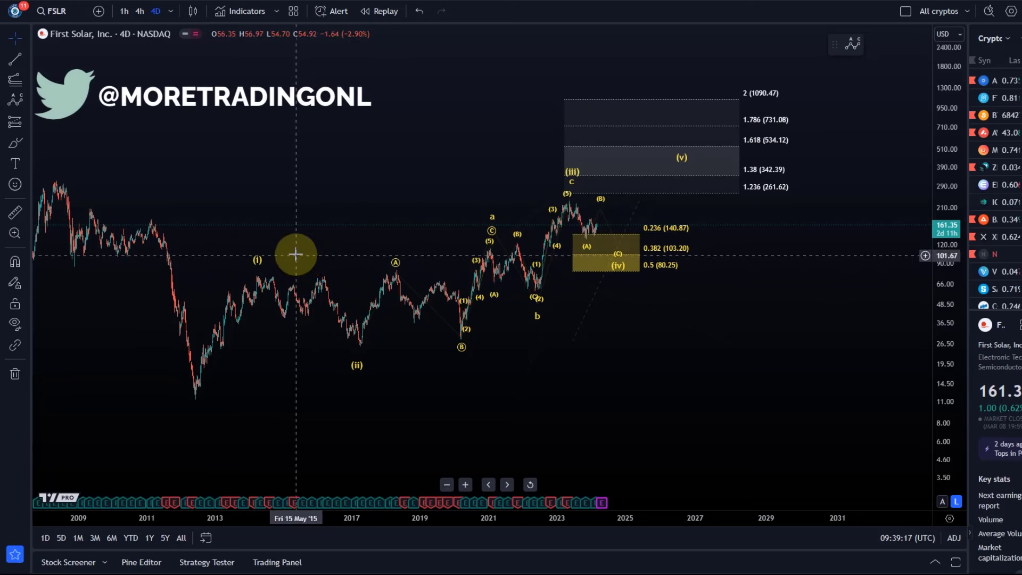
{"action": "mouse_move", "coordinate": [875, 374]}
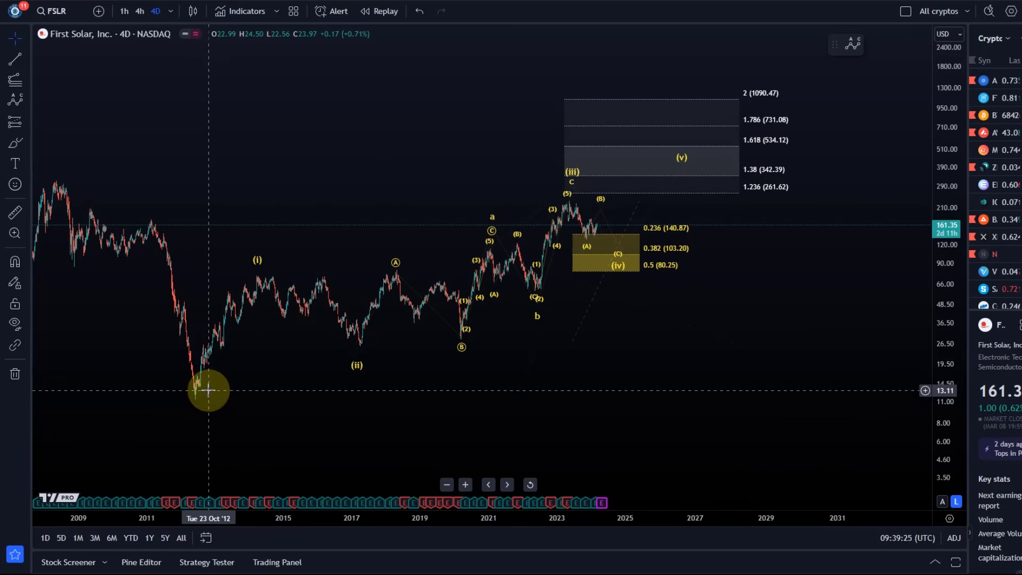
{"action": "mouse_move", "coordinate": [269, 297]}
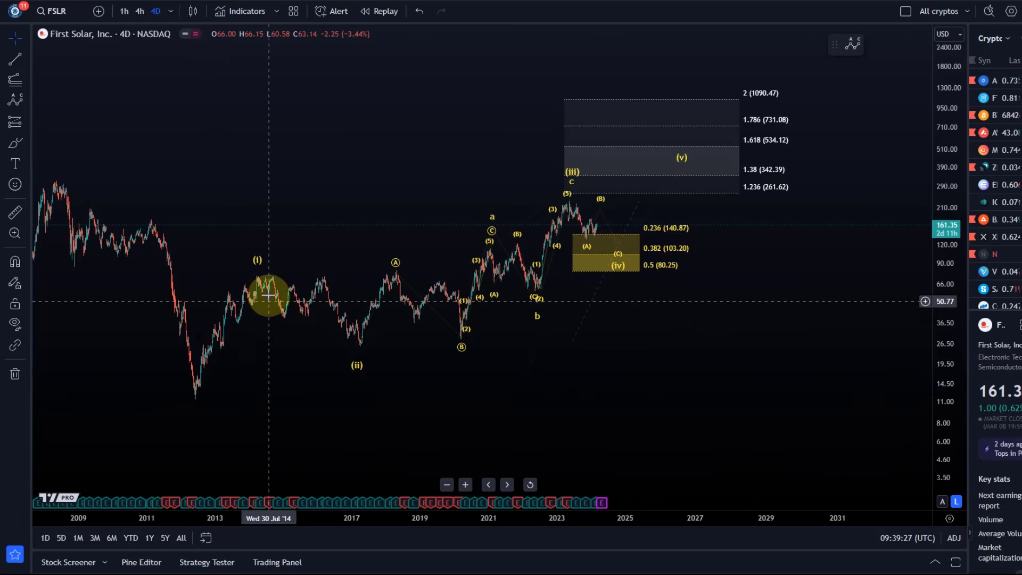
{"action": "mouse_move", "coordinate": [358, 348]}
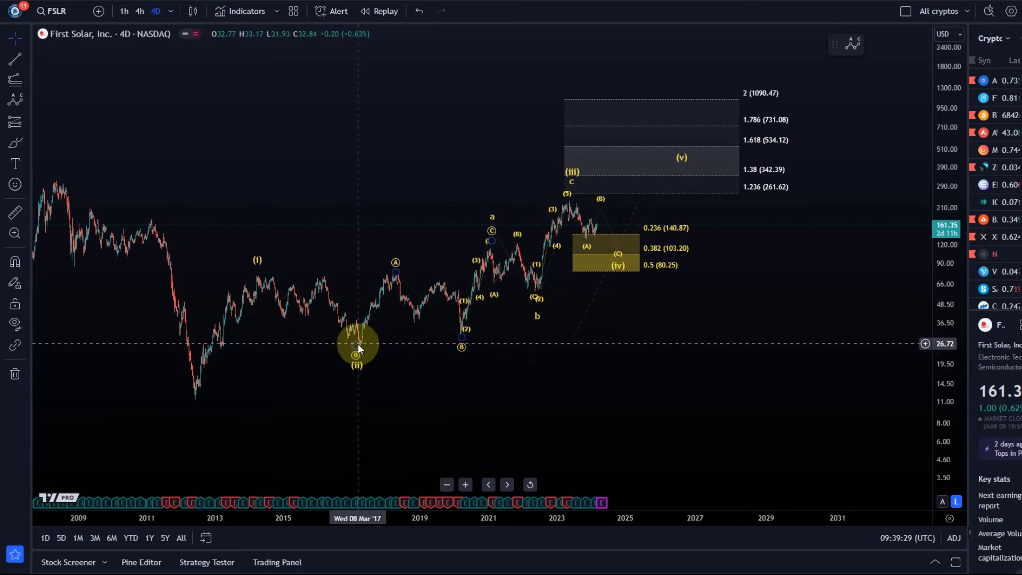
{"action": "mouse_move", "coordinate": [361, 302]}
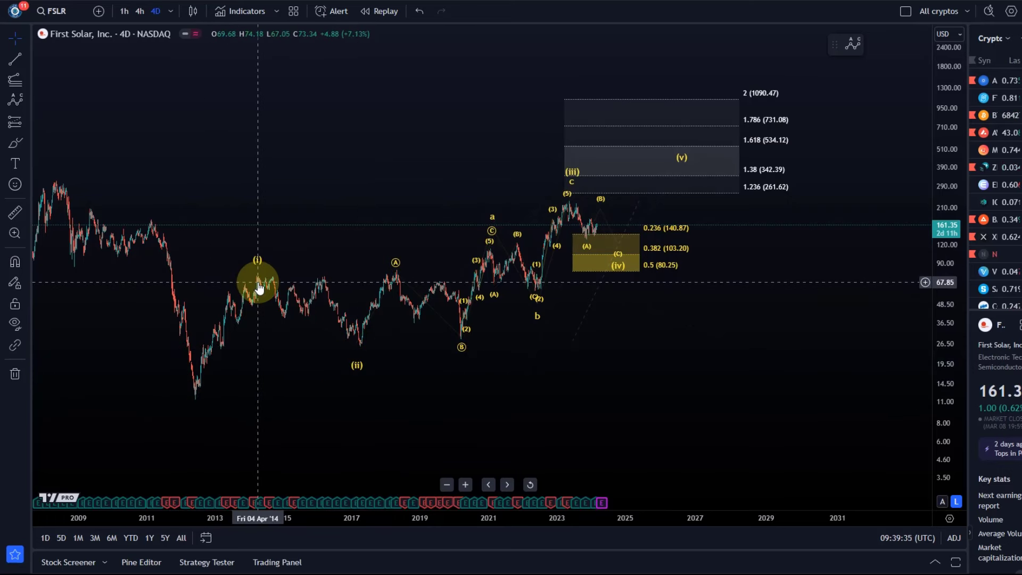
{"action": "mouse_move", "coordinate": [237, 275]}
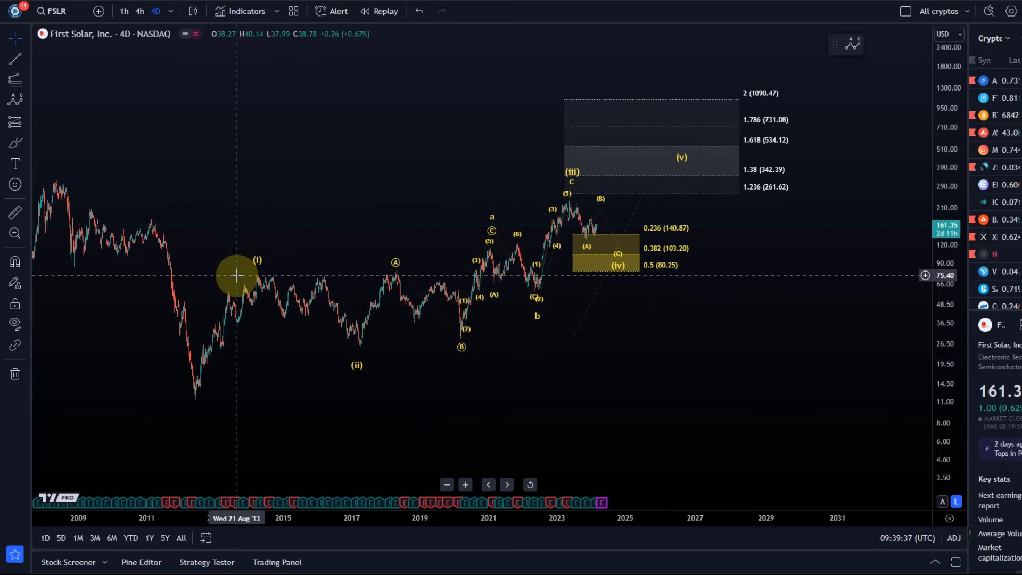
{"action": "mouse_move", "coordinate": [285, 270]}
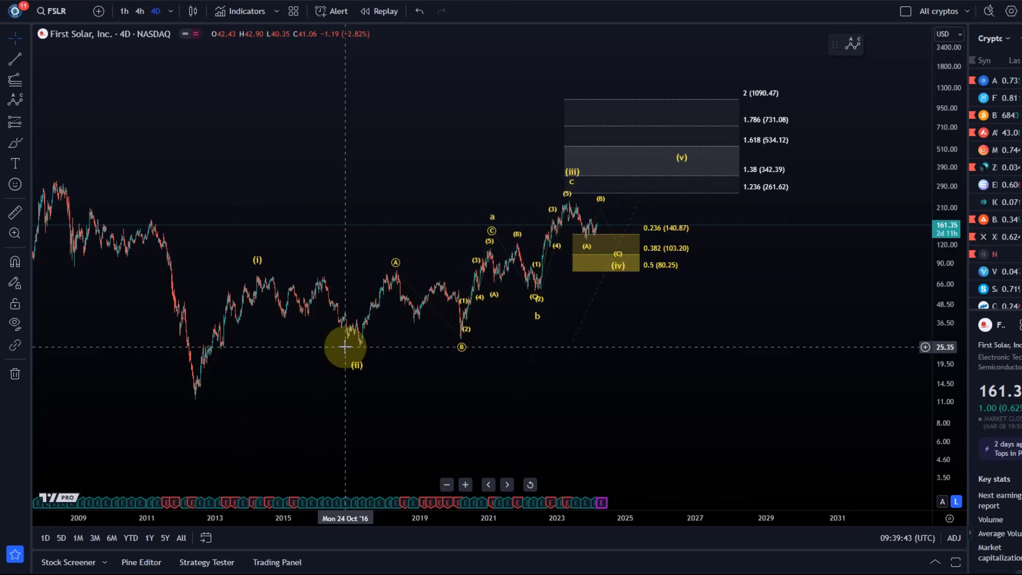
{"action": "mouse_move", "coordinate": [322, 333]}
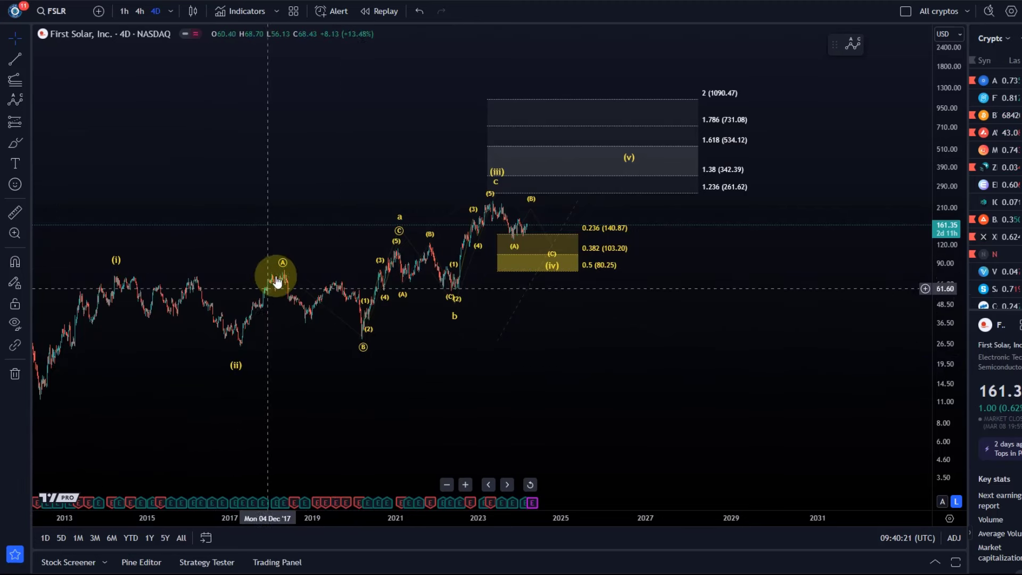
{"action": "mouse_move", "coordinate": [369, 337]}
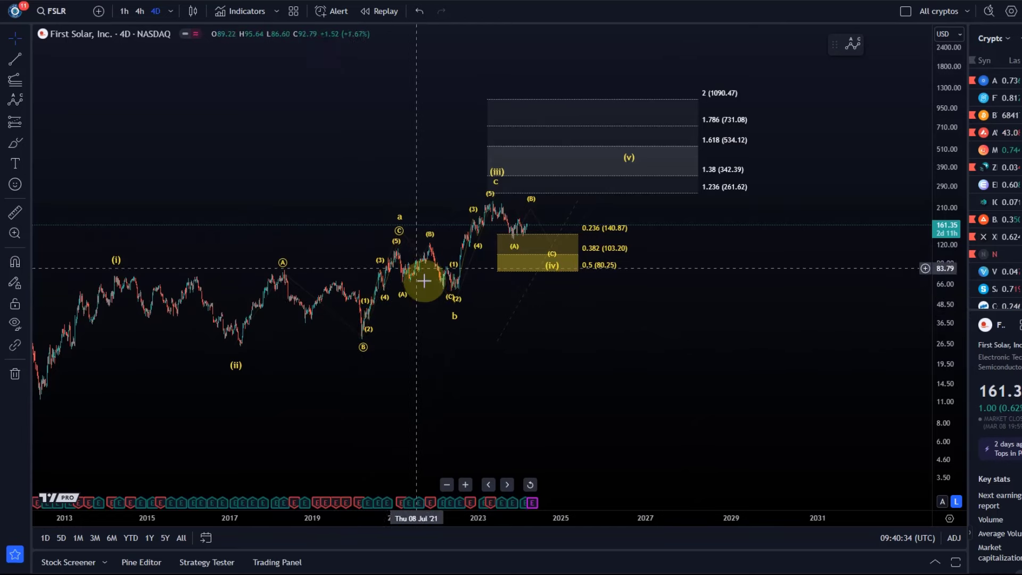
{"action": "mouse_move", "coordinate": [475, 320]}
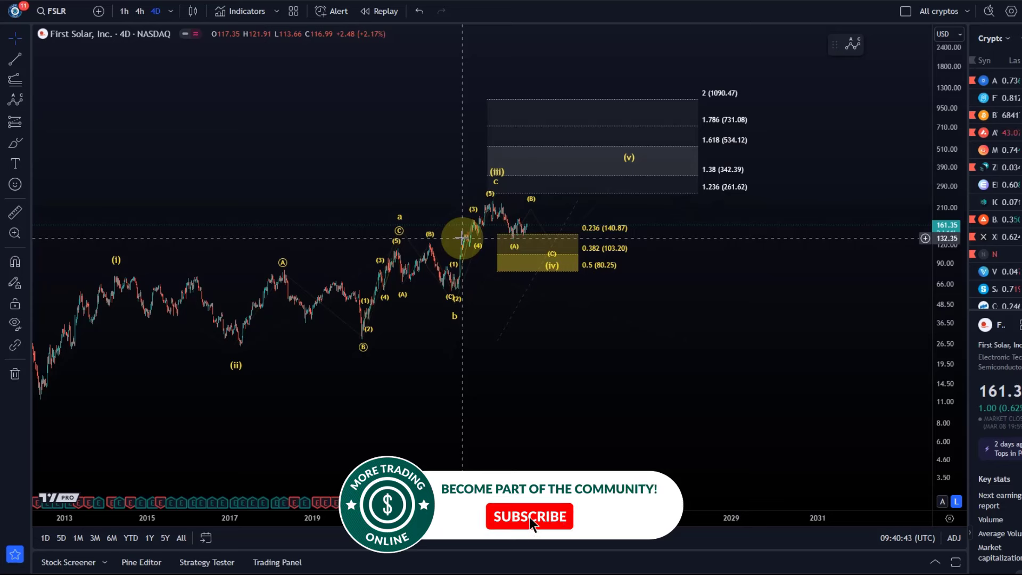
Switch the FSLR chart to the 1D interval and zoom into the wave-four support zone
{"action": "left_click", "coordinate": [529, 516]}
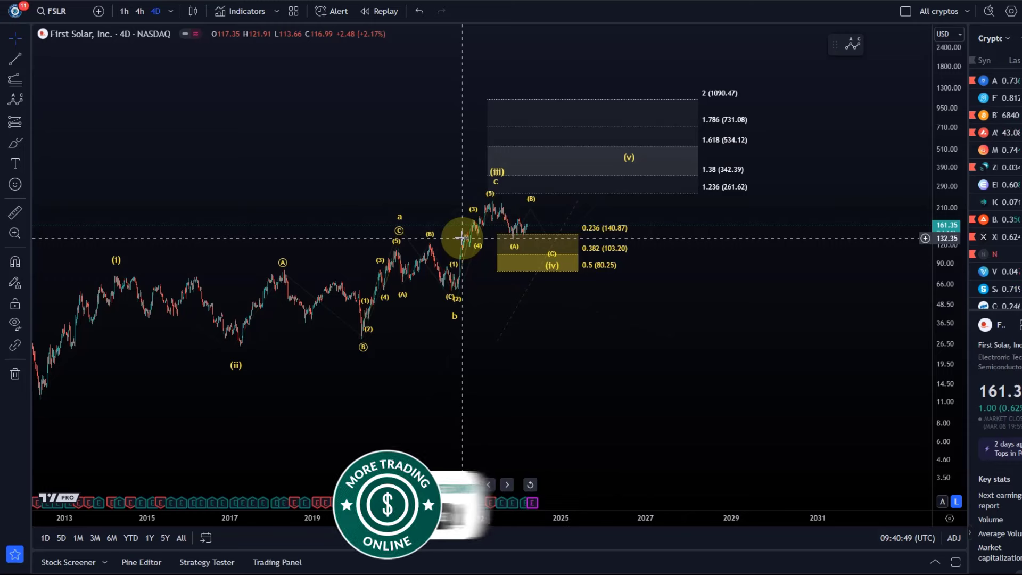
{"action": "mouse_move", "coordinate": [332, 342]}
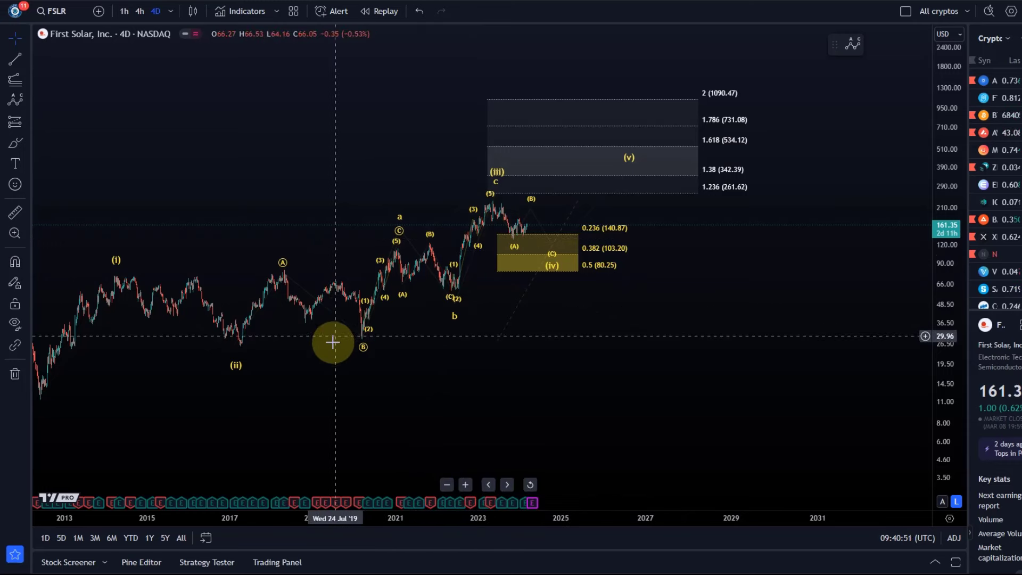
{"action": "mouse_move", "coordinate": [316, 338]}
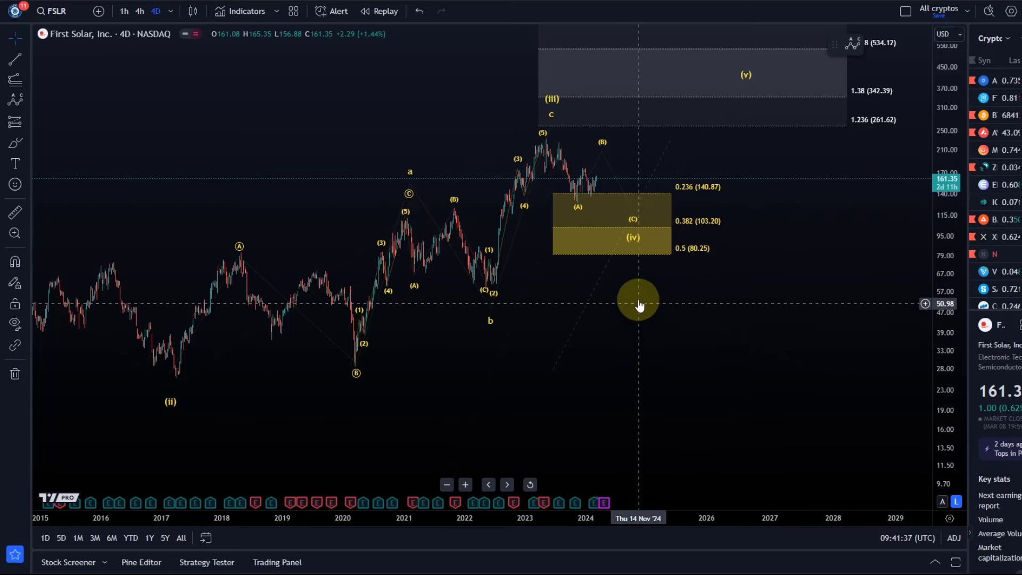
{"action": "mouse_move", "coordinate": [431, 264]}
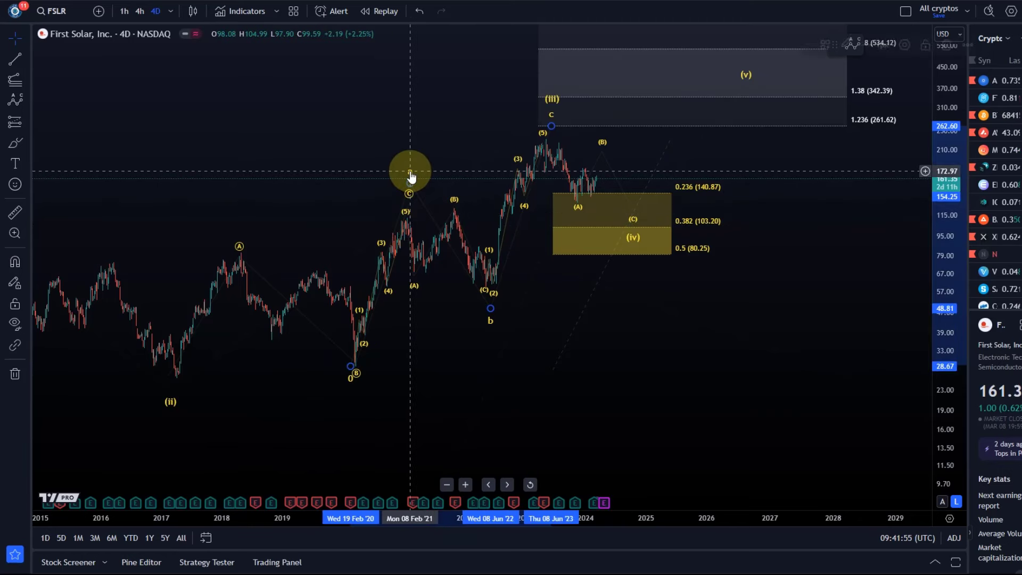
{"action": "left_click_drag", "start_coordinate": [408, 172], "coordinate": [489, 303]}
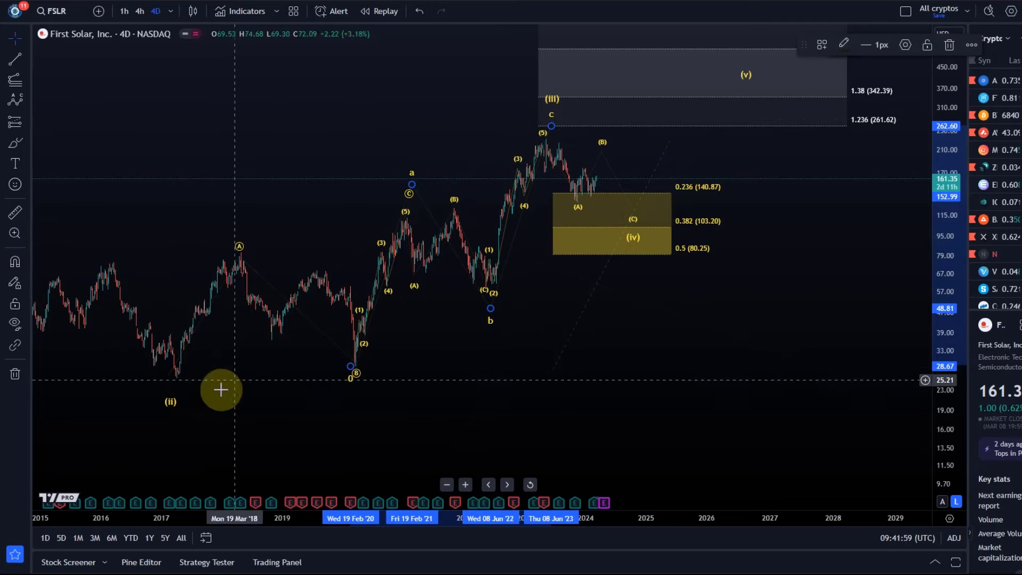
{"action": "mouse_move", "coordinate": [488, 253]}
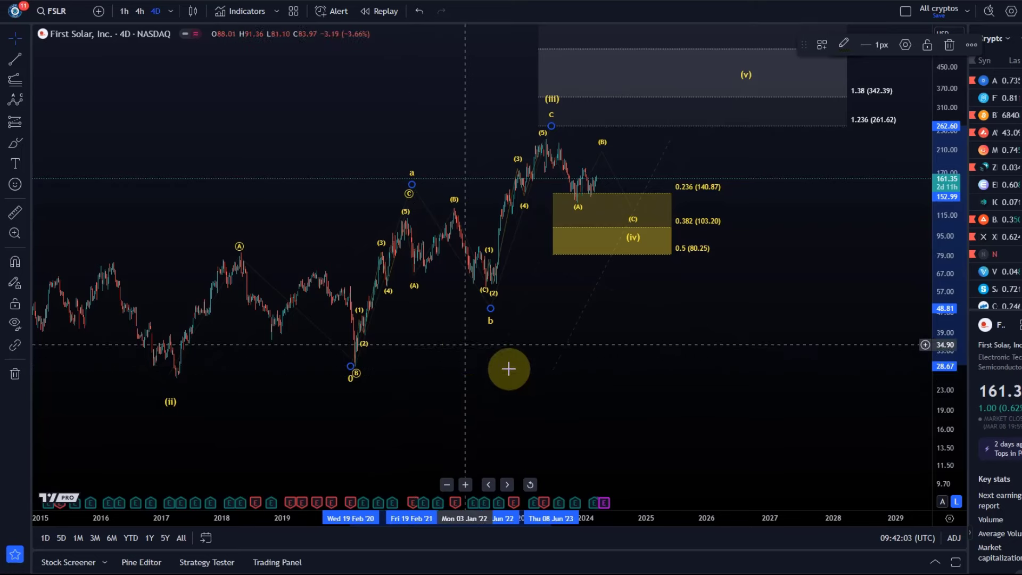
{"action": "left_click_drag", "start_coordinate": [509, 369], "coordinate": [204, 301]}
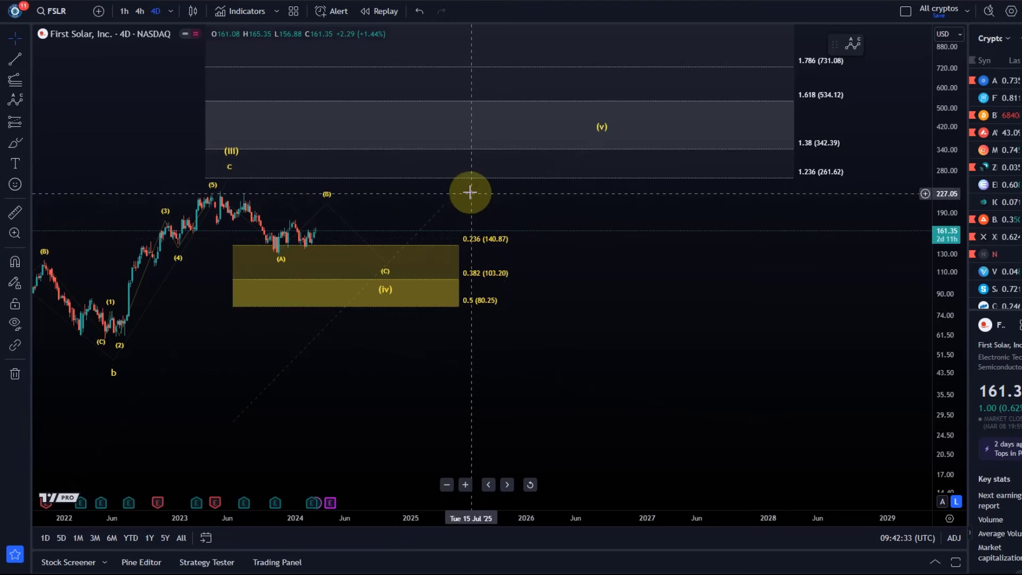
{"action": "mouse_move", "coordinate": [954, 323]}
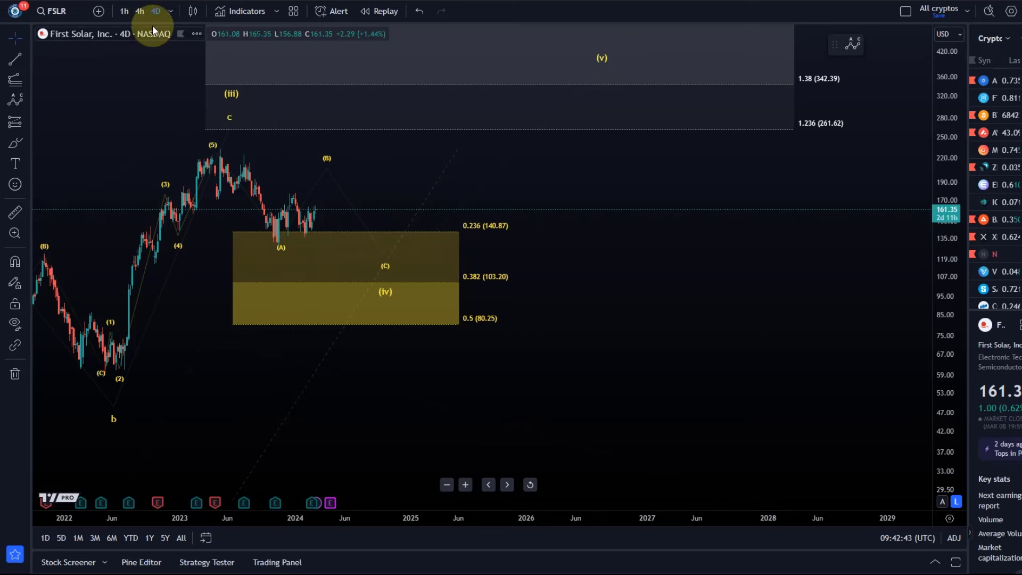
{"action": "left_click", "coordinate": [156, 11]}
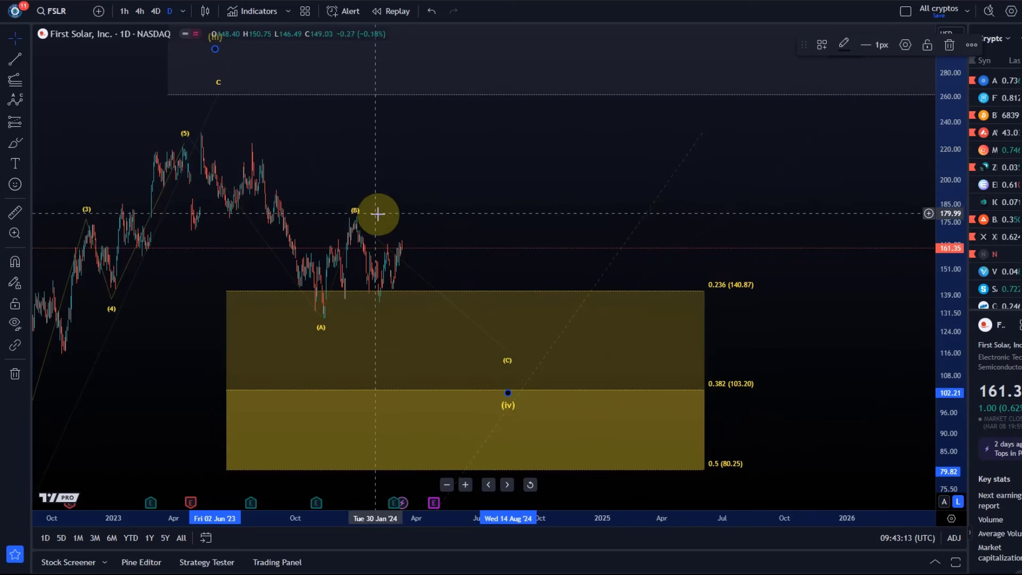
{"action": "mouse_move", "coordinate": [344, 215]}
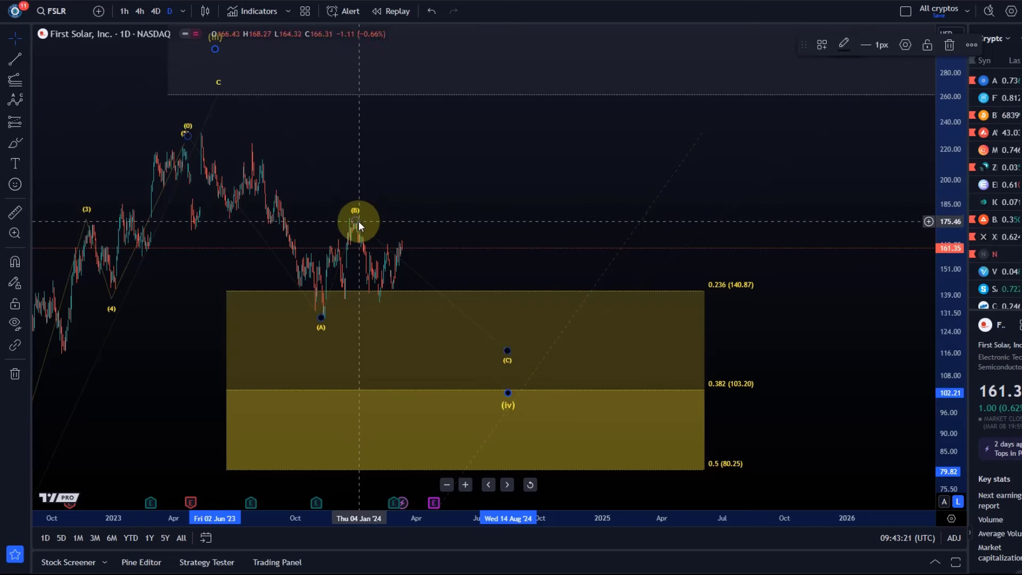
{"action": "left_click_drag", "start_coordinate": [355, 225], "coordinate": [417, 185]}
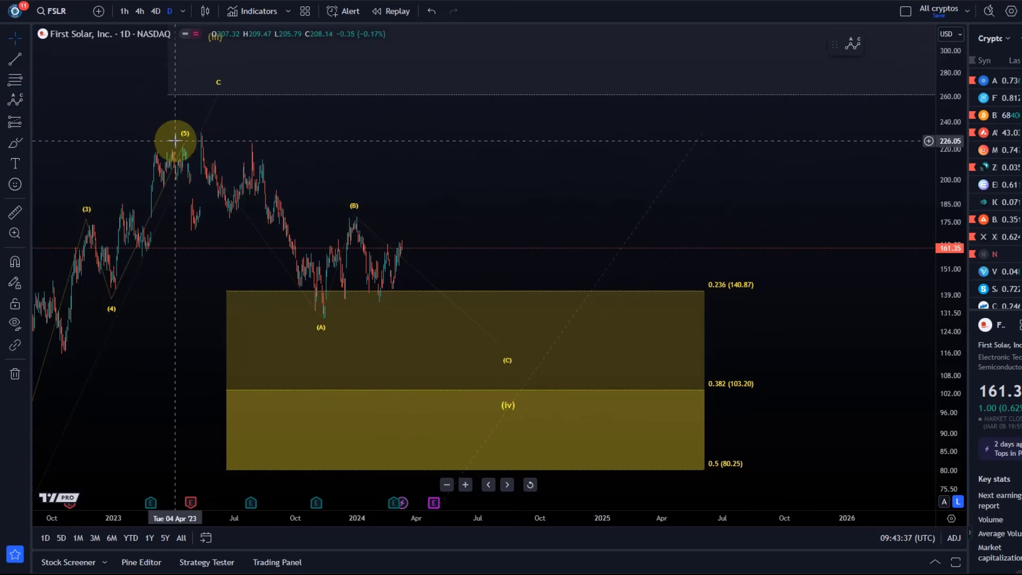
{"action": "mouse_move", "coordinate": [216, 197]}
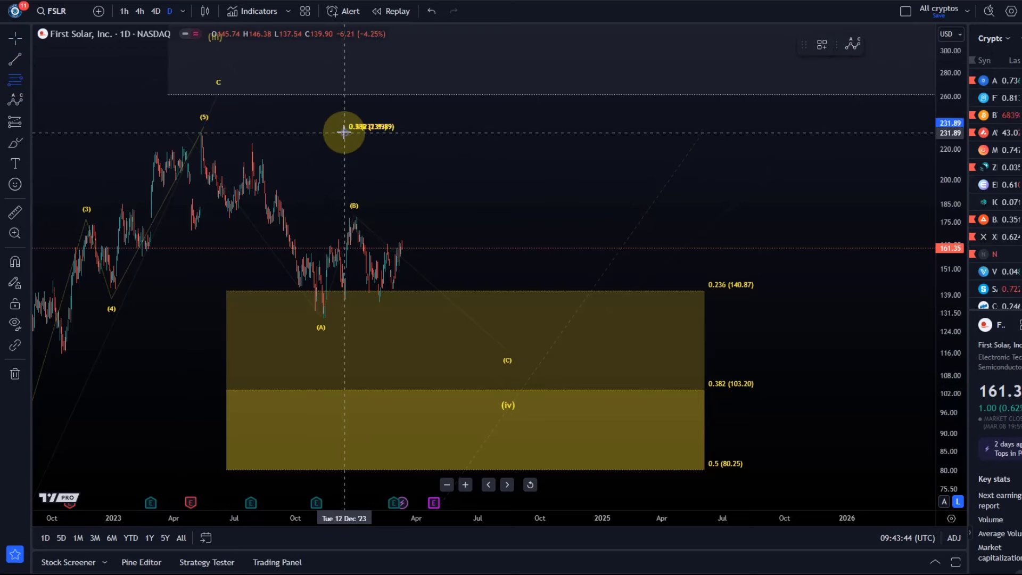
Draw a Fib retracement from wave (5) to (A) giving B-wave resistance at 173.23, 185.57 and 204.68
{"action": "left_click_drag", "start_coordinate": [344, 133], "coordinate": [467, 318]}
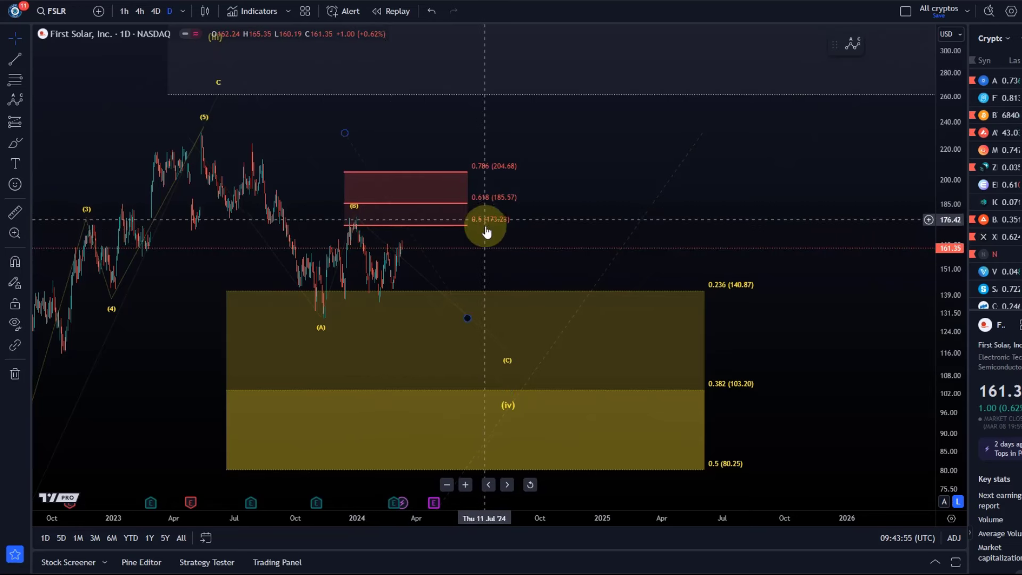
{"action": "left_click", "coordinate": [867, 45]}
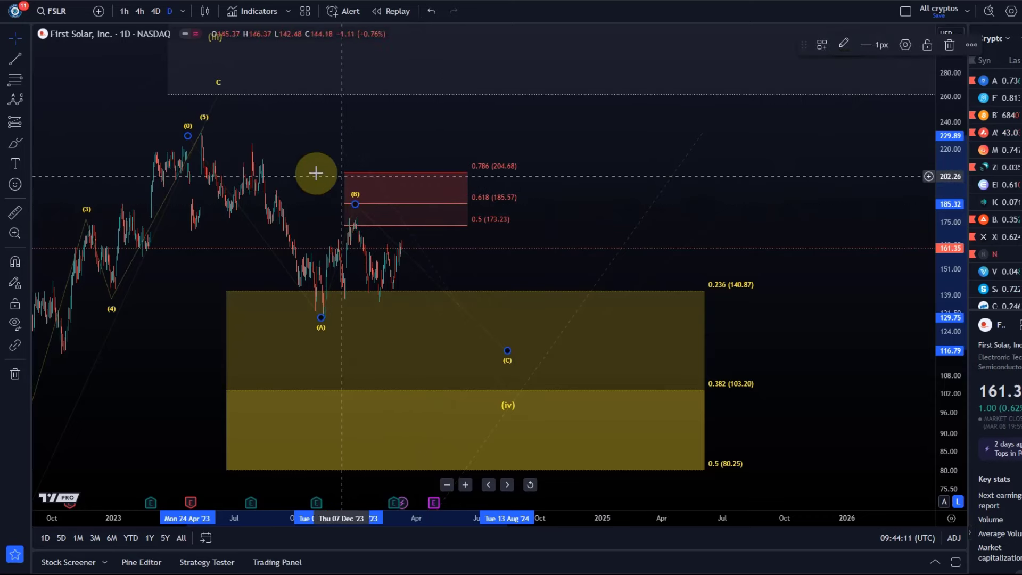
Label A, B and c sub-waves on the decline from the (5) peak to the (A) low
{"action": "left_click_drag", "start_coordinate": [316, 174], "coordinate": [512, 311]}
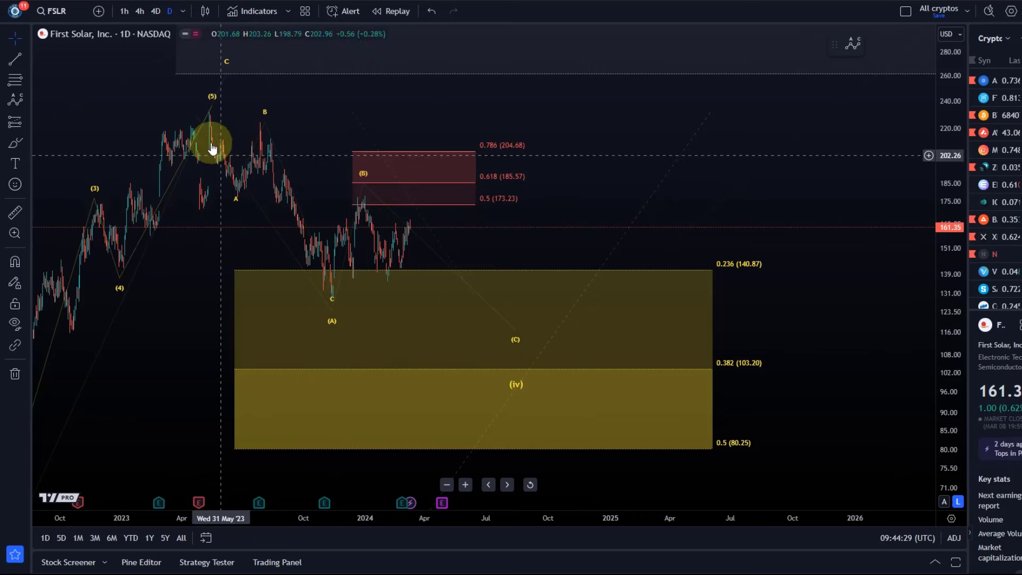
{"action": "mouse_move", "coordinate": [329, 338]}
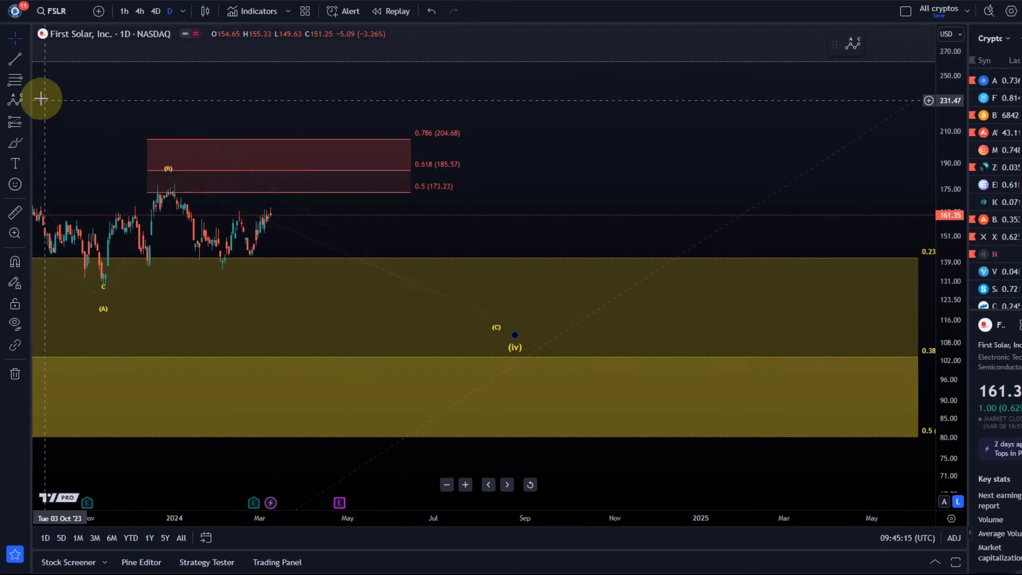
Add an Elliott Impulse Wave (1)–(5) from the (B) high and set its degree to Submicro
{"action": "left_click", "coordinate": [14, 98]}
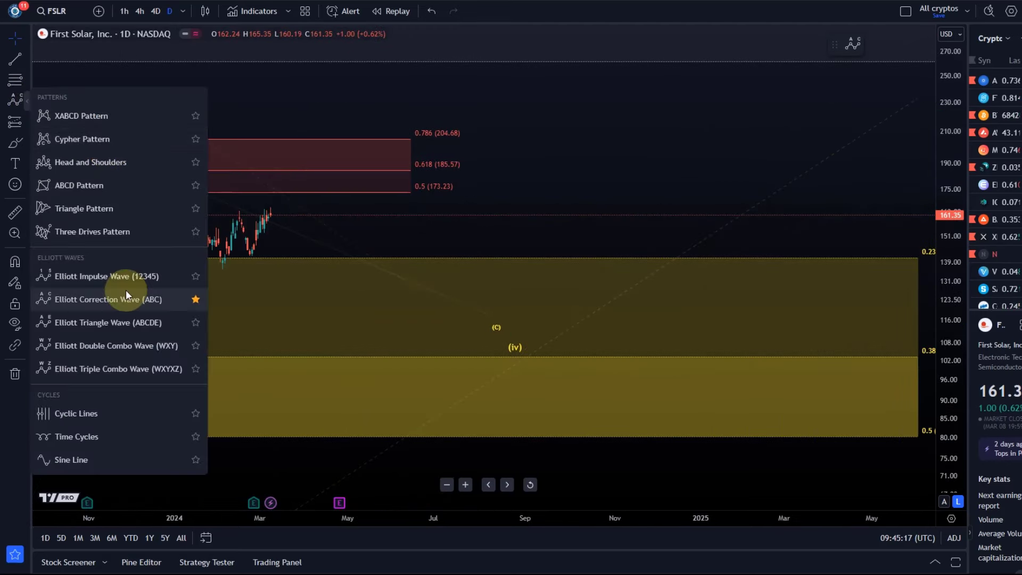
{"action": "left_click", "coordinate": [108, 299]}
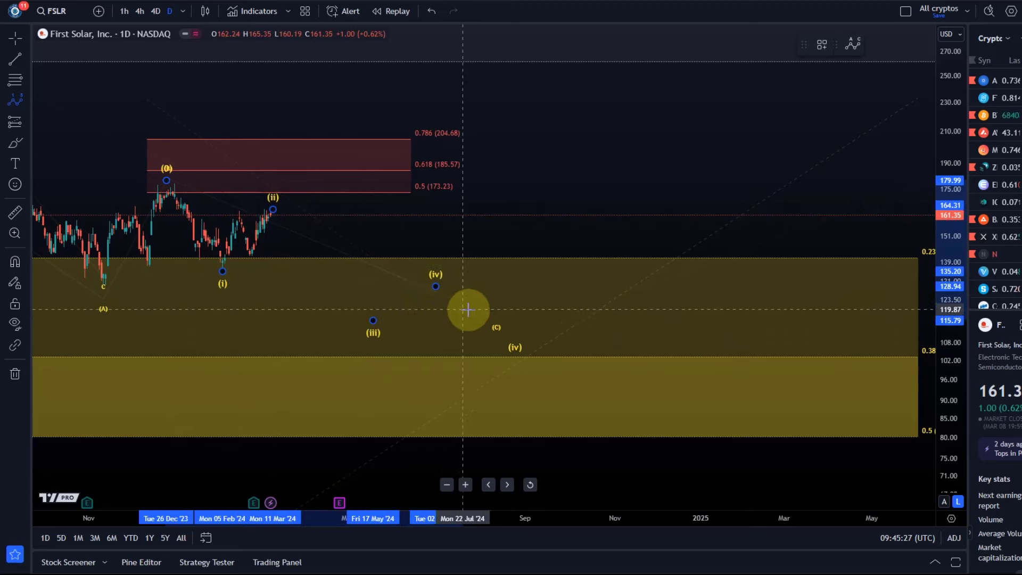
{"action": "double_click", "coordinate": [468, 310]}
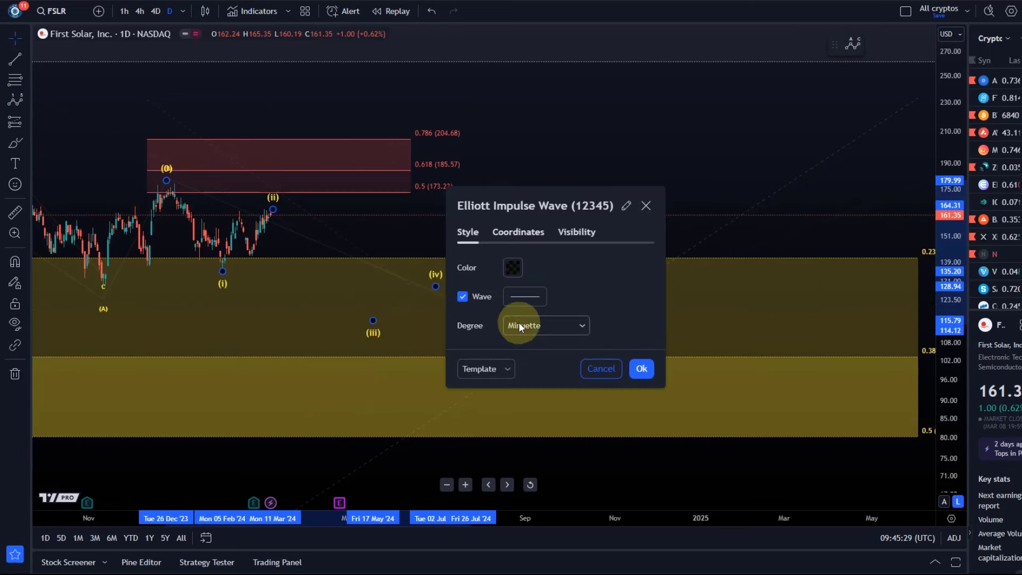
{"action": "left_click", "coordinate": [545, 326]}
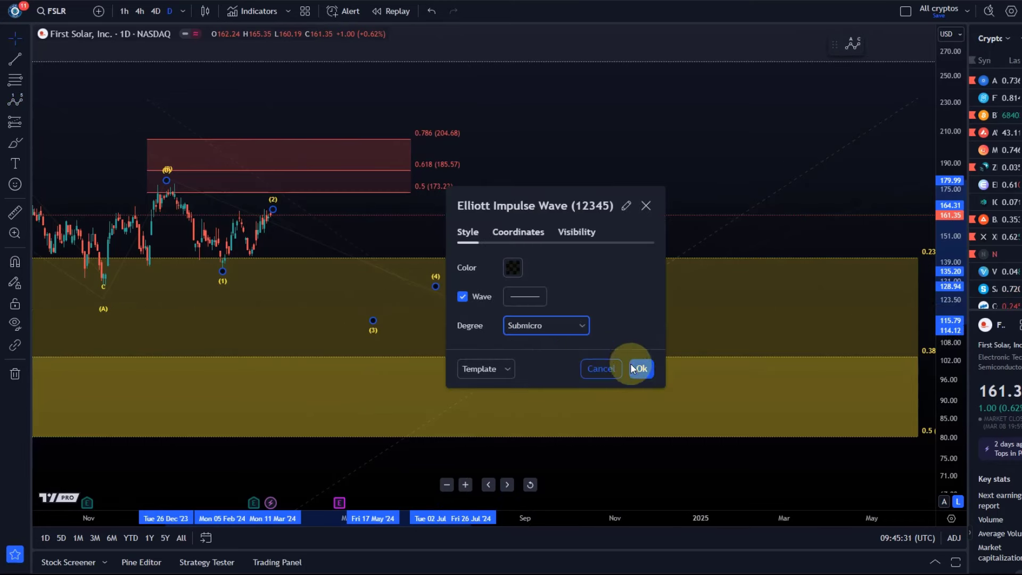
{"action": "left_click", "coordinate": [637, 368]}
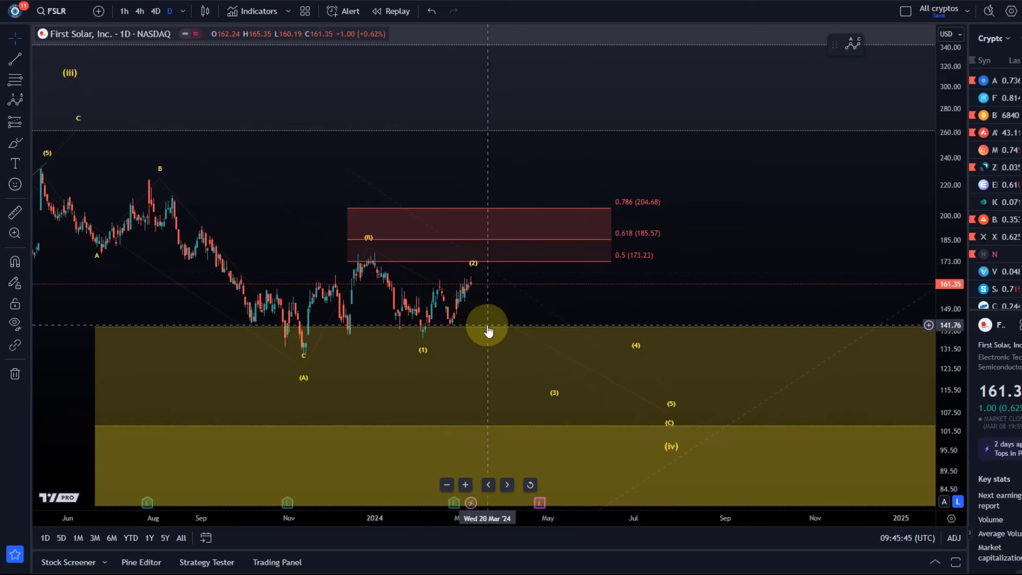
{"action": "mouse_move", "coordinate": [449, 332]}
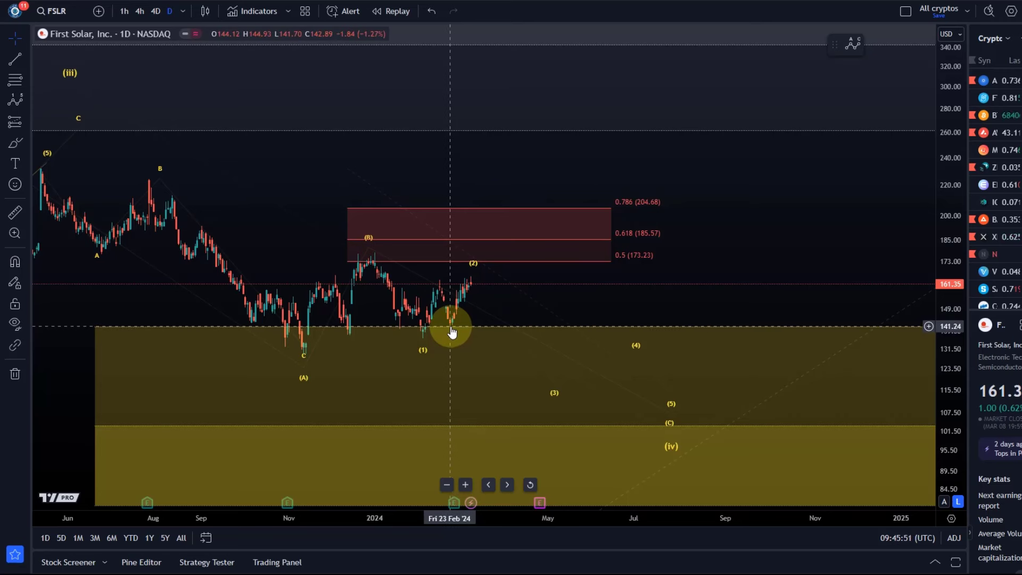
{"action": "mouse_move", "coordinate": [534, 385]}
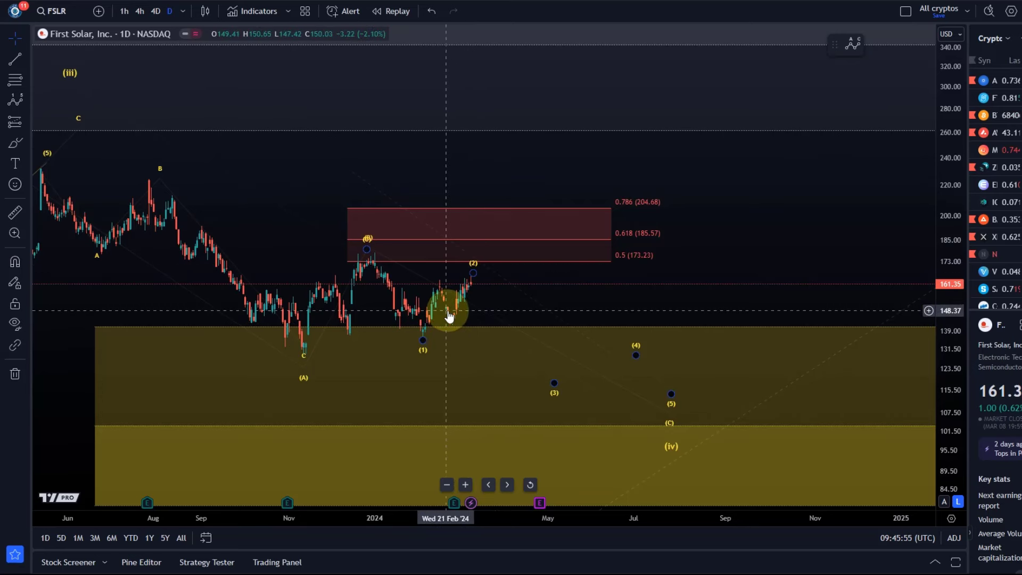
{"action": "mouse_move", "coordinate": [472, 274]}
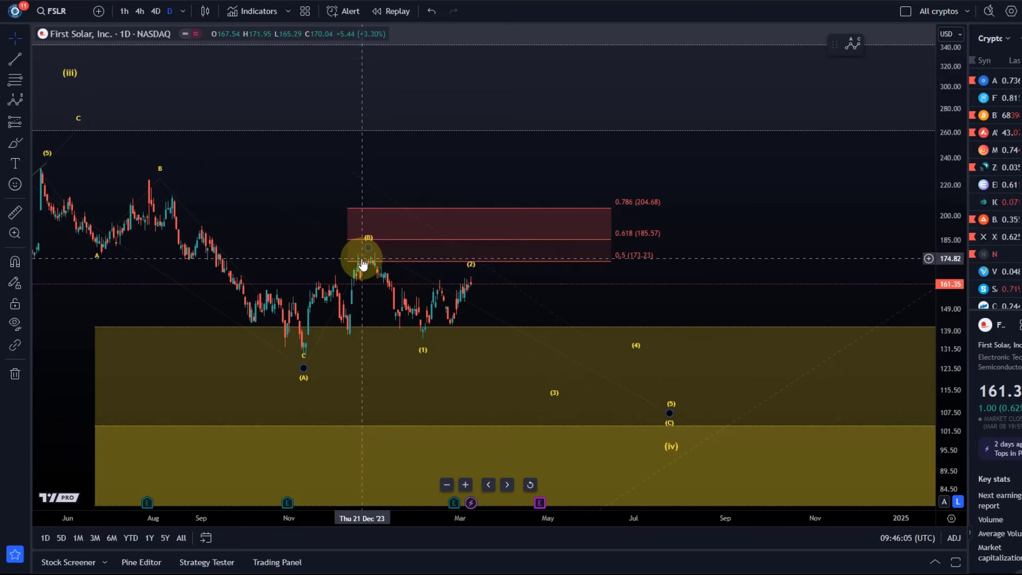
{"action": "mouse_move", "coordinate": [510, 264]}
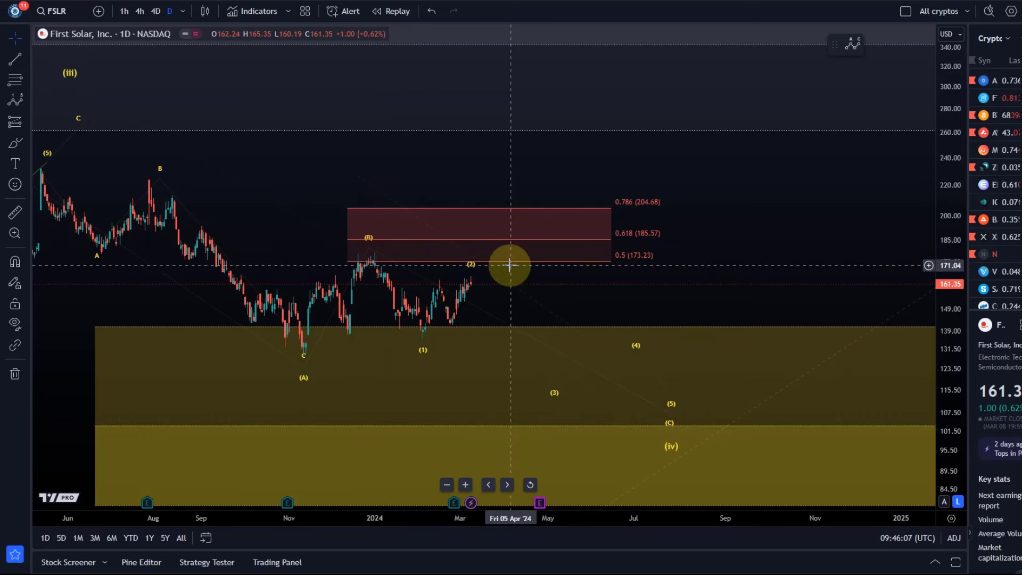
{"action": "mouse_move", "coordinate": [335, 248]}
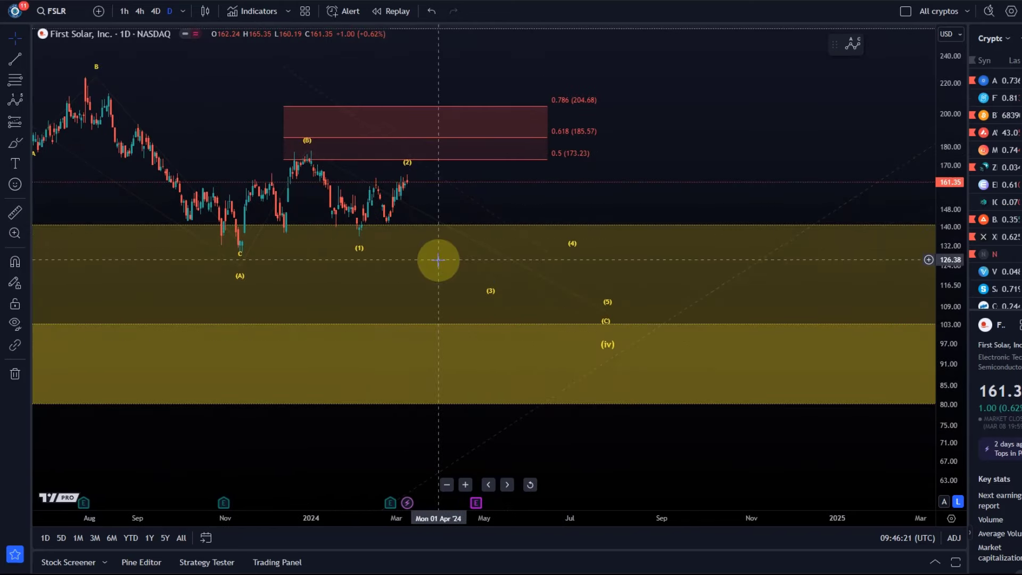
{"action": "mouse_move", "coordinate": [592, 367]}
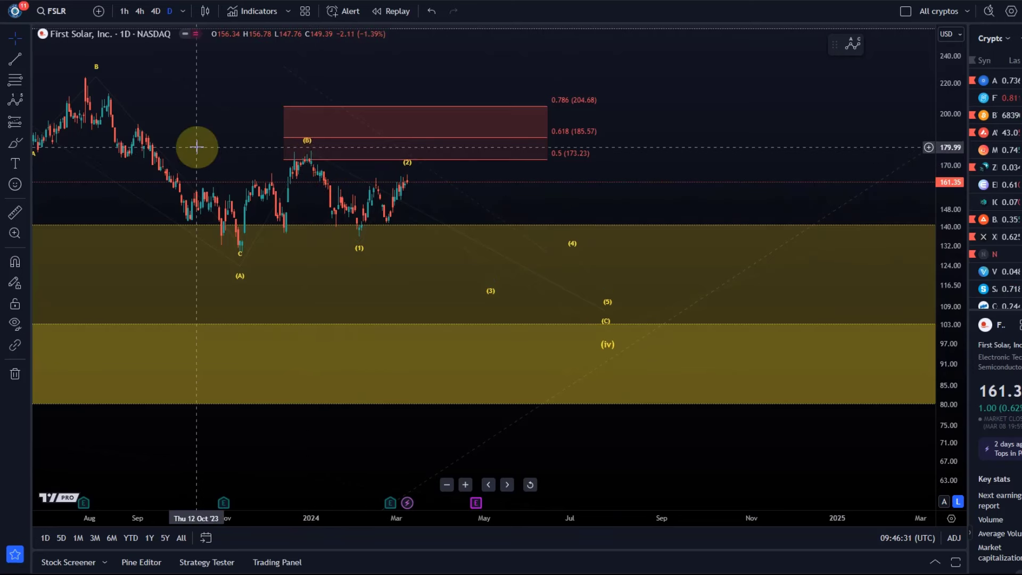
Zoom out the price scale to show the 1.236 (261.62) to 1.786 (731.08) targets and wave (v)
{"action": "left_click_drag", "start_coordinate": [196, 147], "coordinate": [580, 245]}
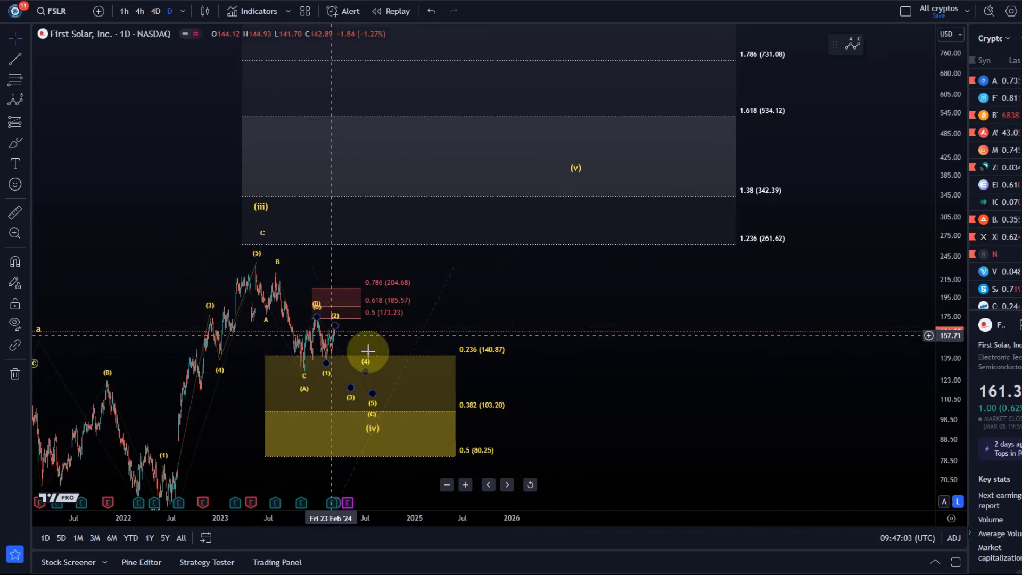
{"action": "mouse_move", "coordinate": [626, 166]}
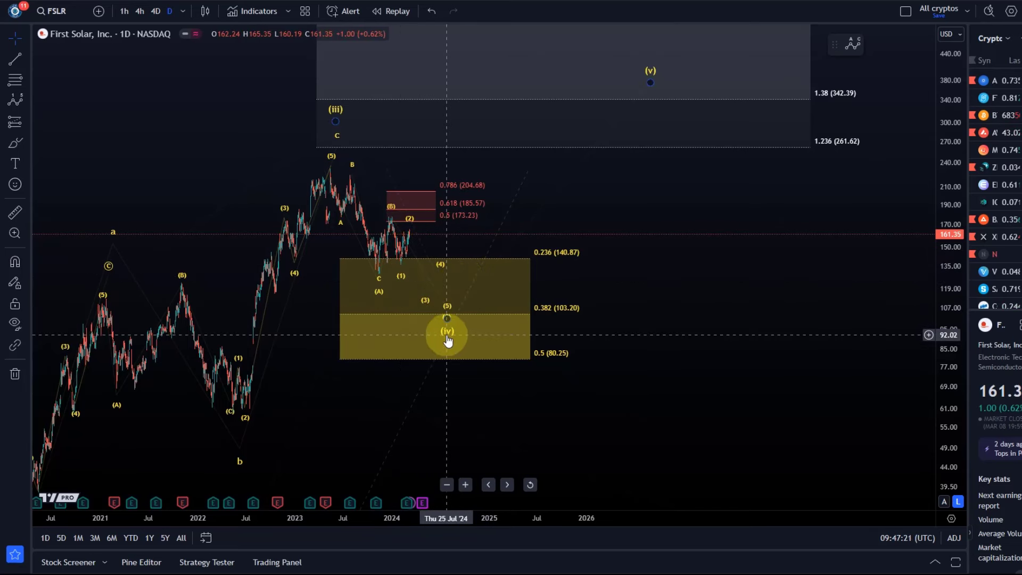
{"action": "mouse_move", "coordinate": [468, 253]}
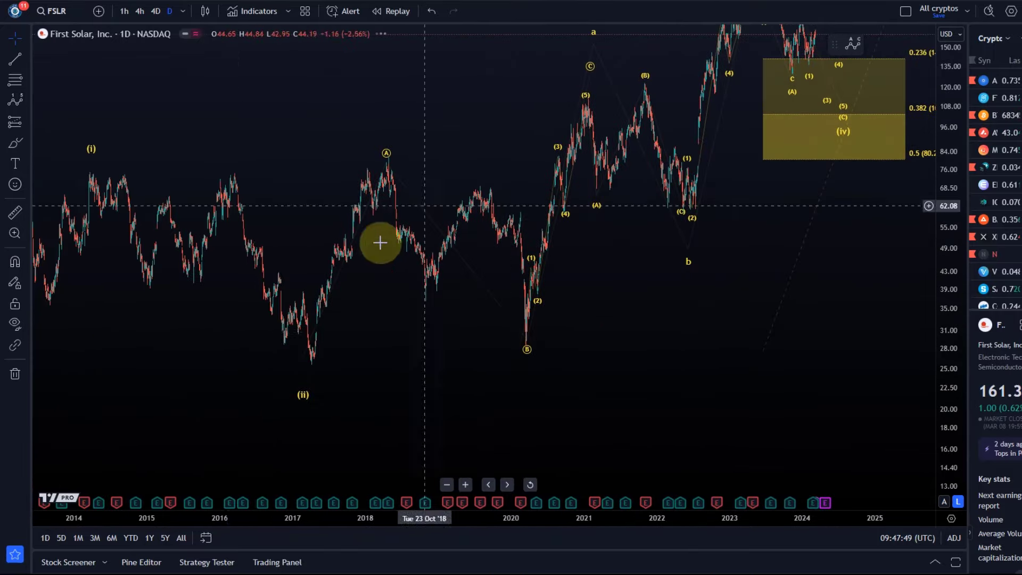
{"action": "mouse_move", "coordinate": [264, 219]}
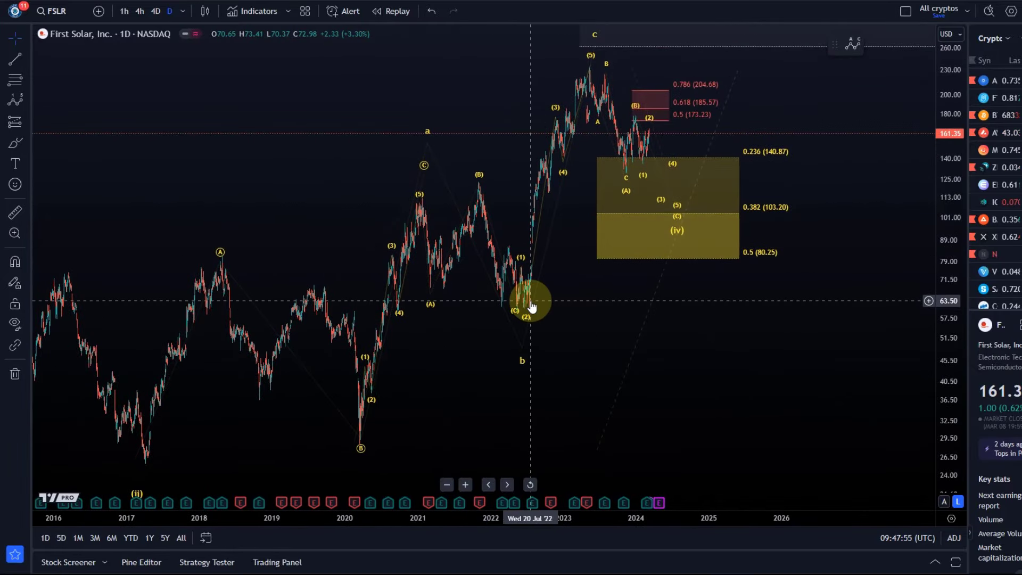
{"action": "mouse_move", "coordinate": [568, 283]}
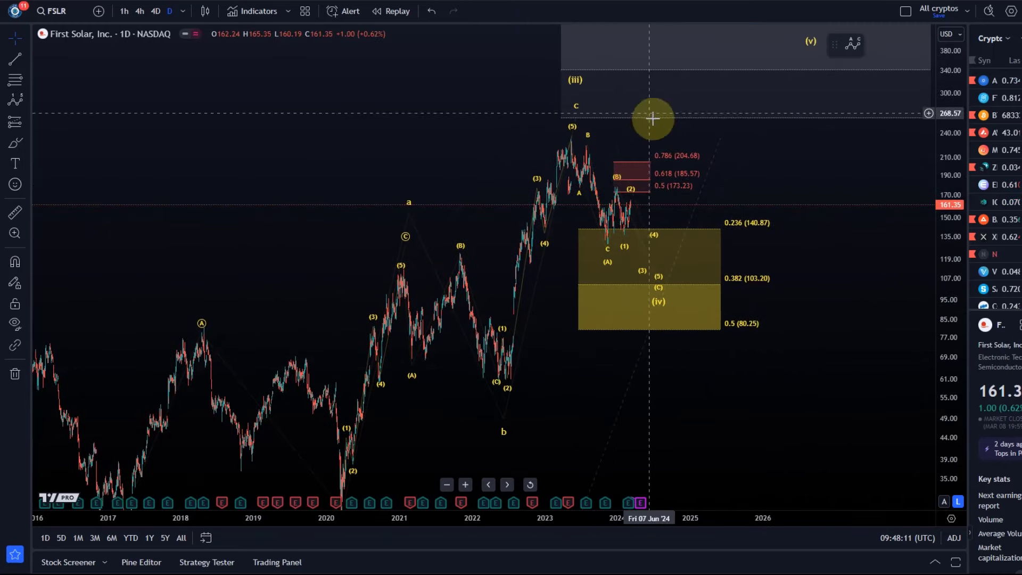
{"action": "mouse_move", "coordinate": [609, 182]}
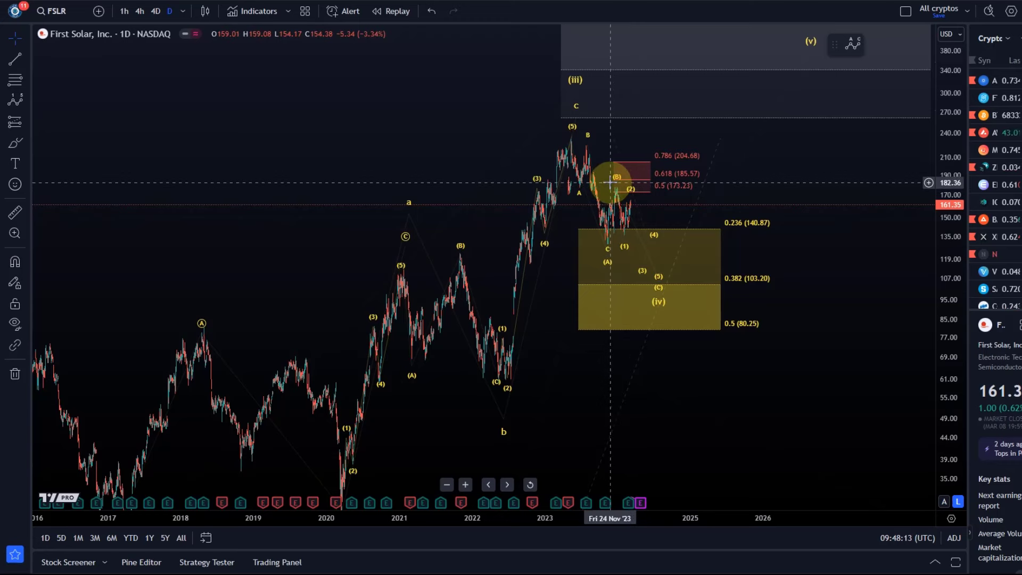